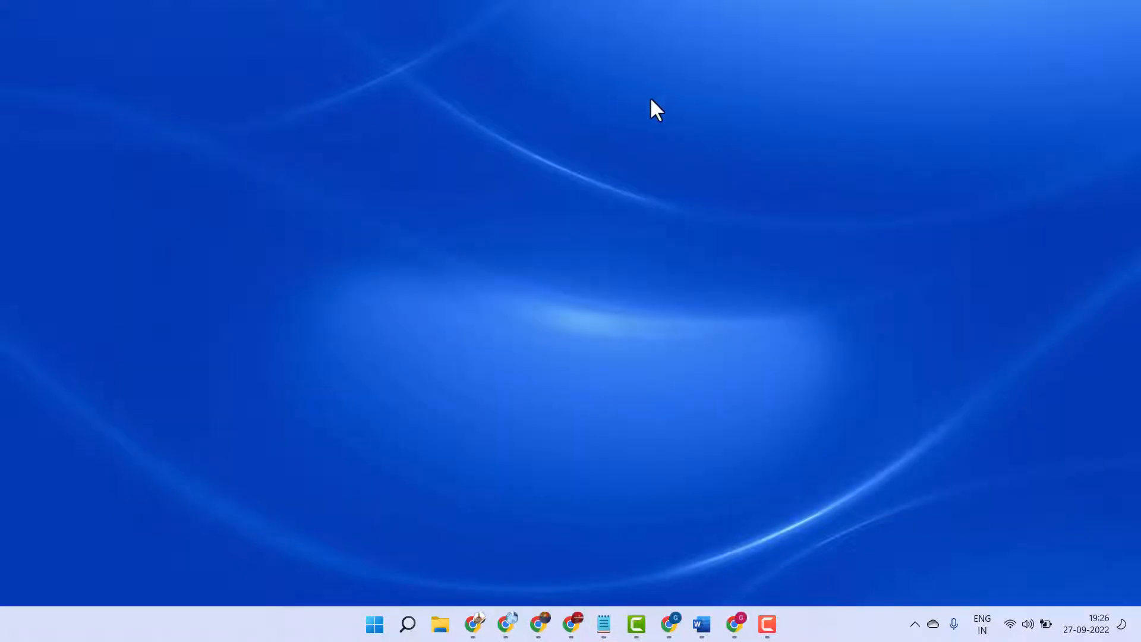
Turn on Show desktop icons so Recycle Bin, Chrome, Edge and Telegram appear.
{"action": "right_click", "coordinate": [657, 110]}
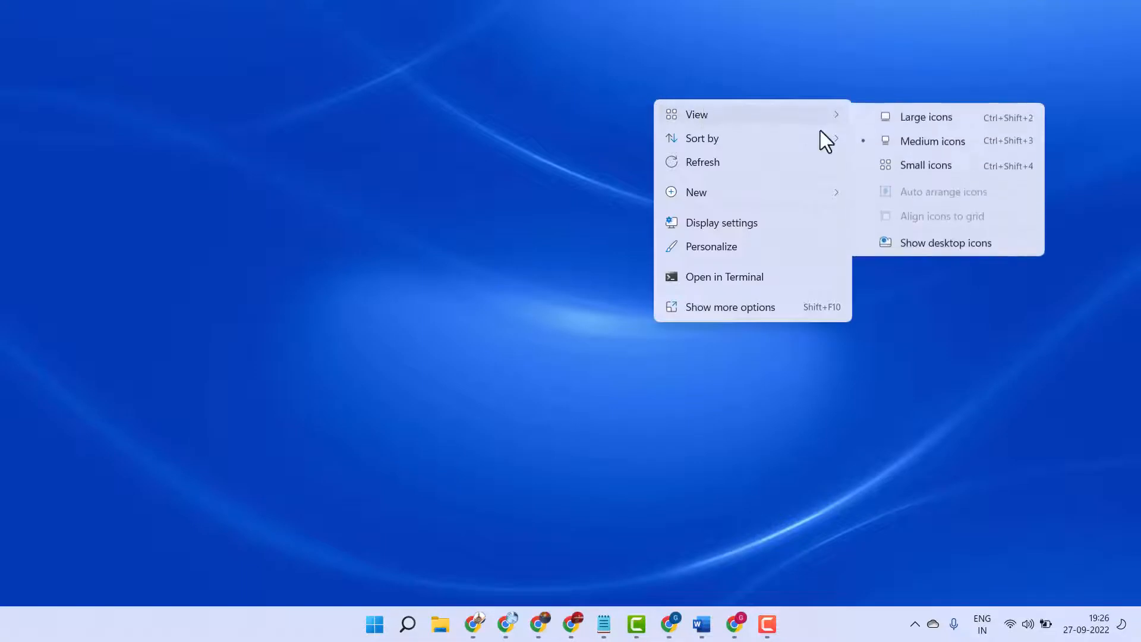
{"action": "left_click", "coordinate": [446, 133]}
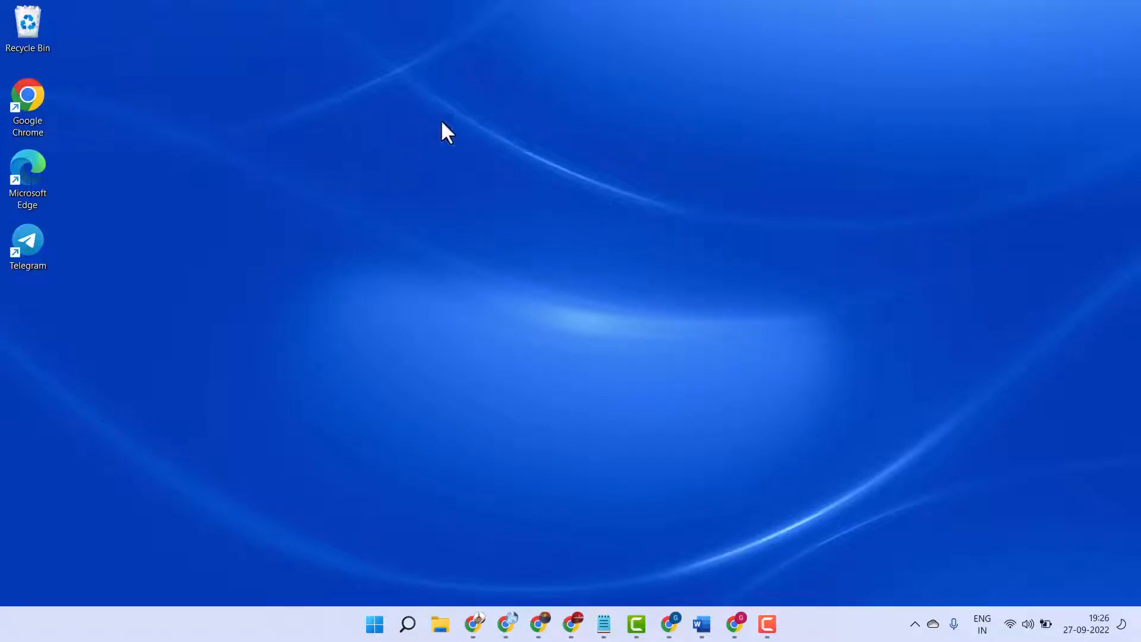
Open the Create Shortcut wizard from the desktop's New menu.
{"action": "right_click", "coordinate": [445, 135]}
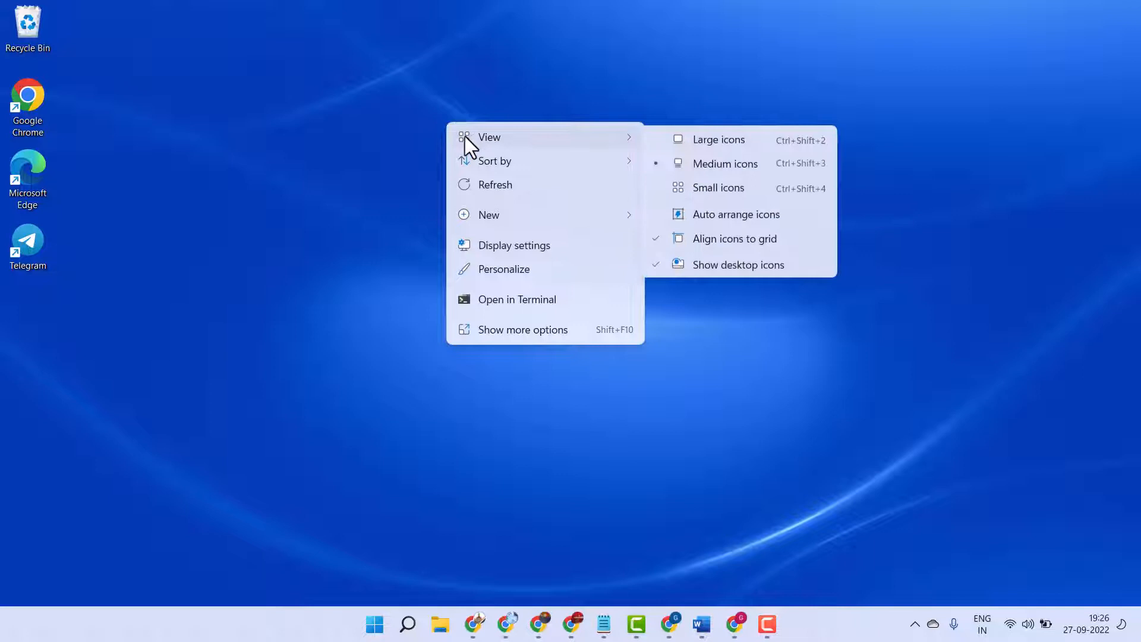
{"action": "mouse_move", "coordinate": [488, 215]}
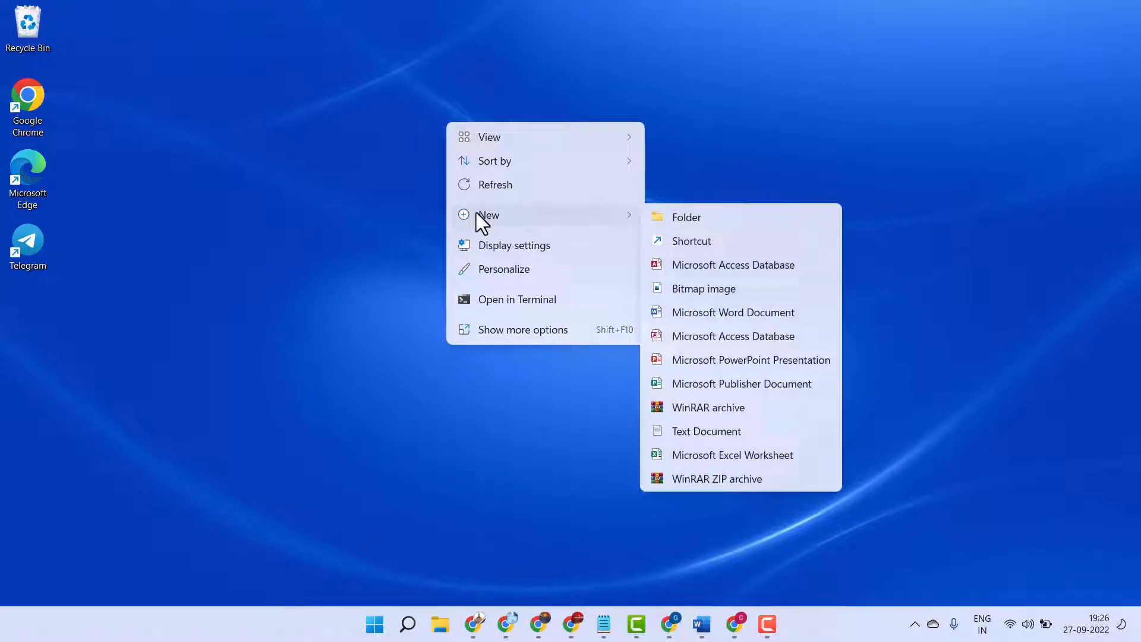
{"action": "mouse_move", "coordinate": [691, 256]}
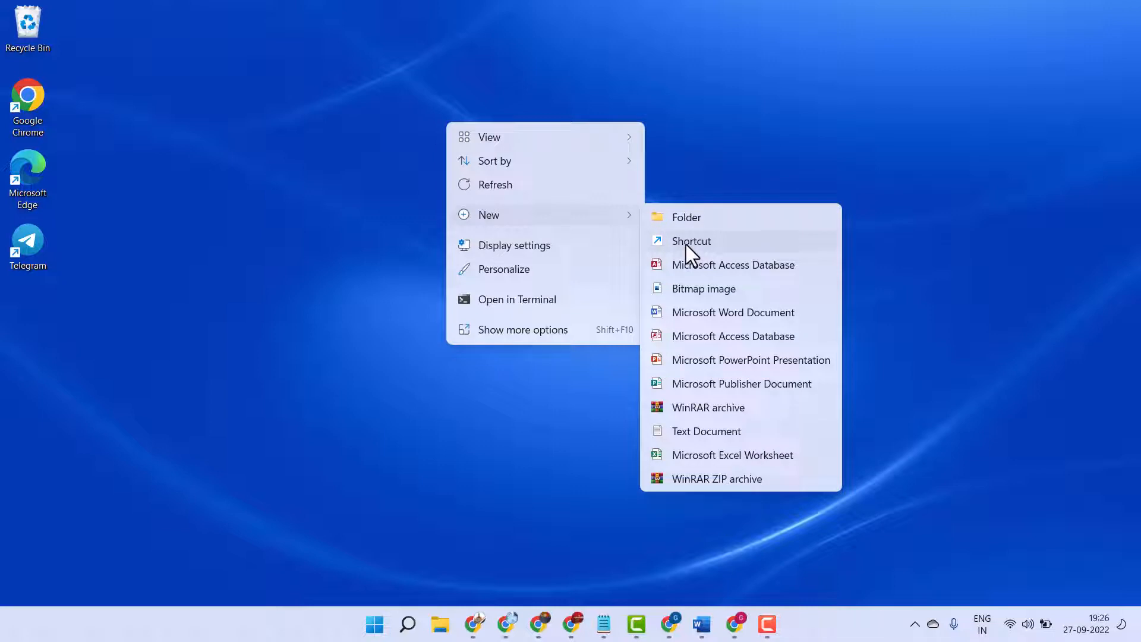
{"action": "left_click", "coordinate": [690, 241]}
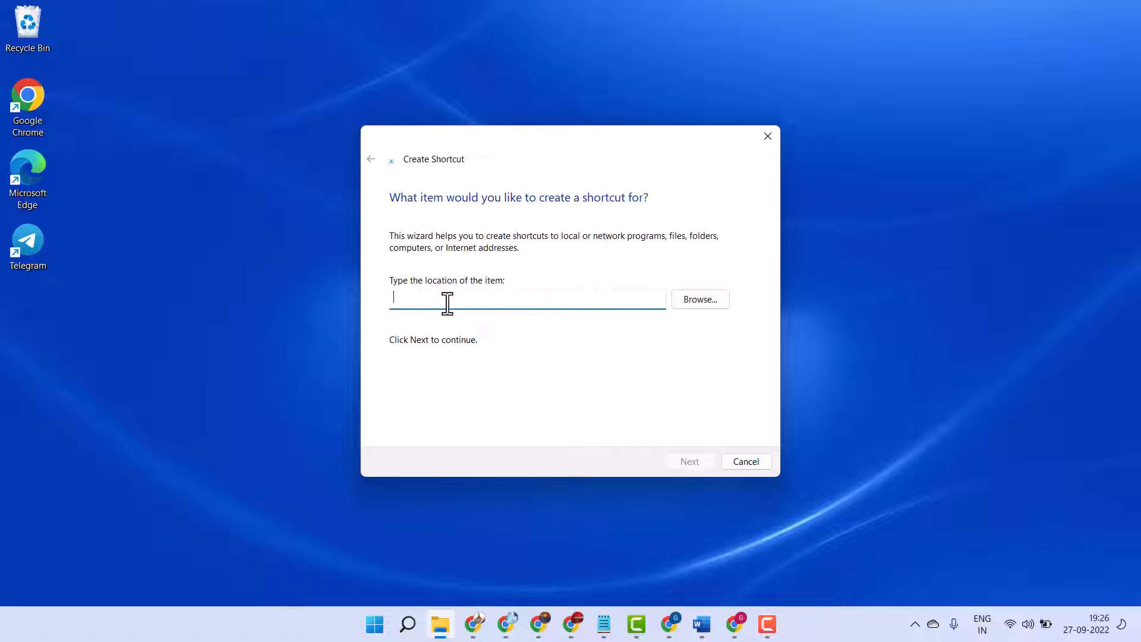
{"action": "type", "text": "t"}
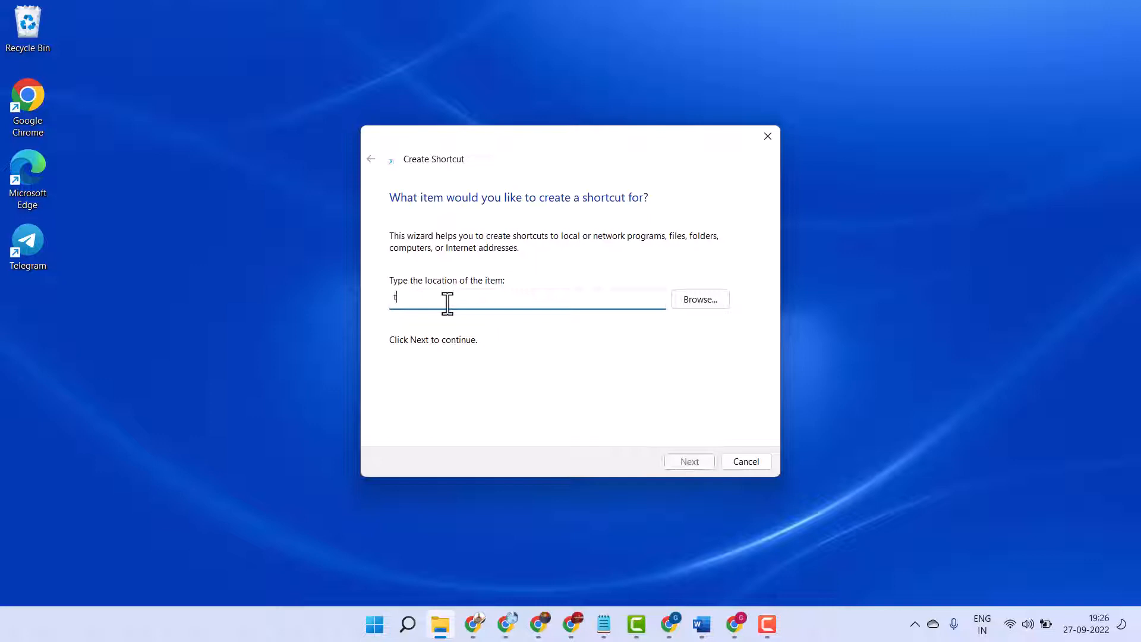
{"action": "type", "text": "echproa"}
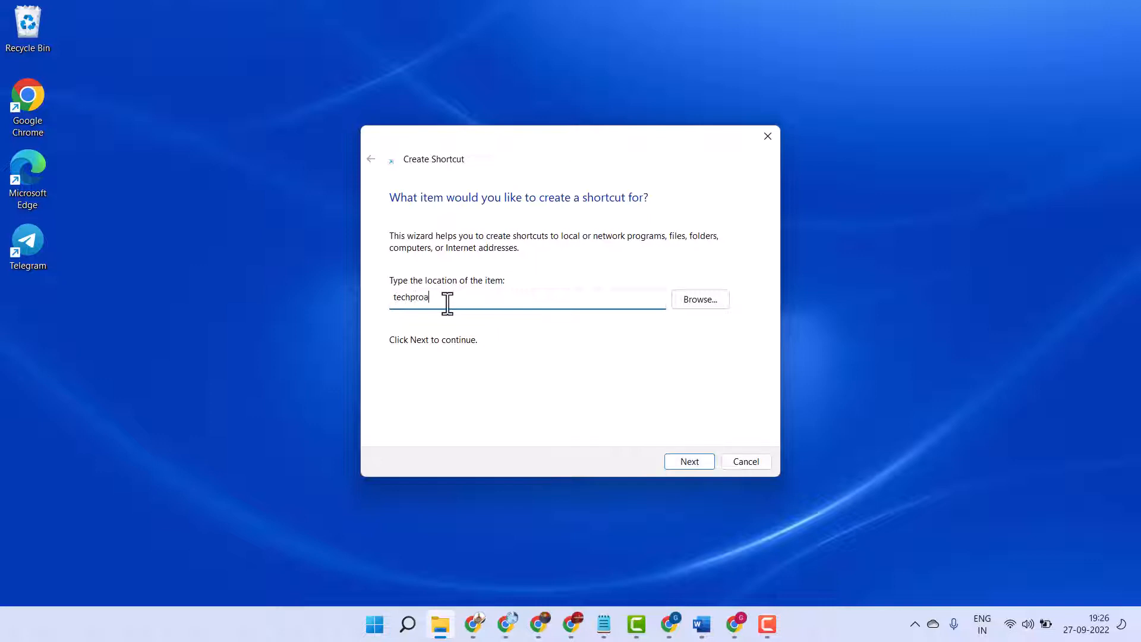
{"action": "type", "text": "dvic"}
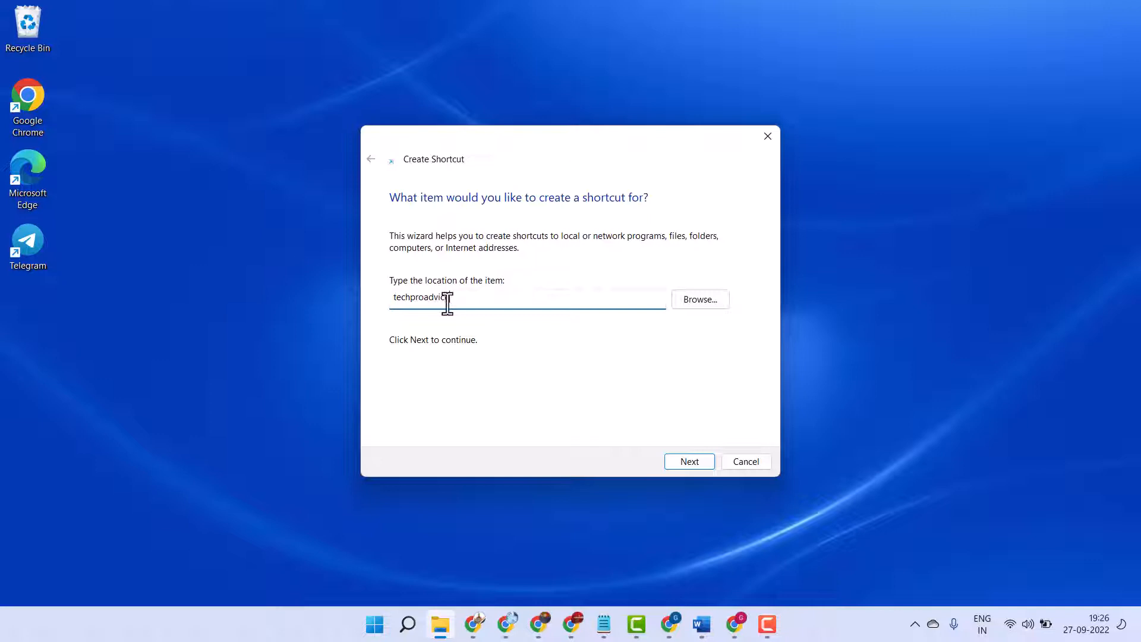
{"action": "type", "text": ".com"}
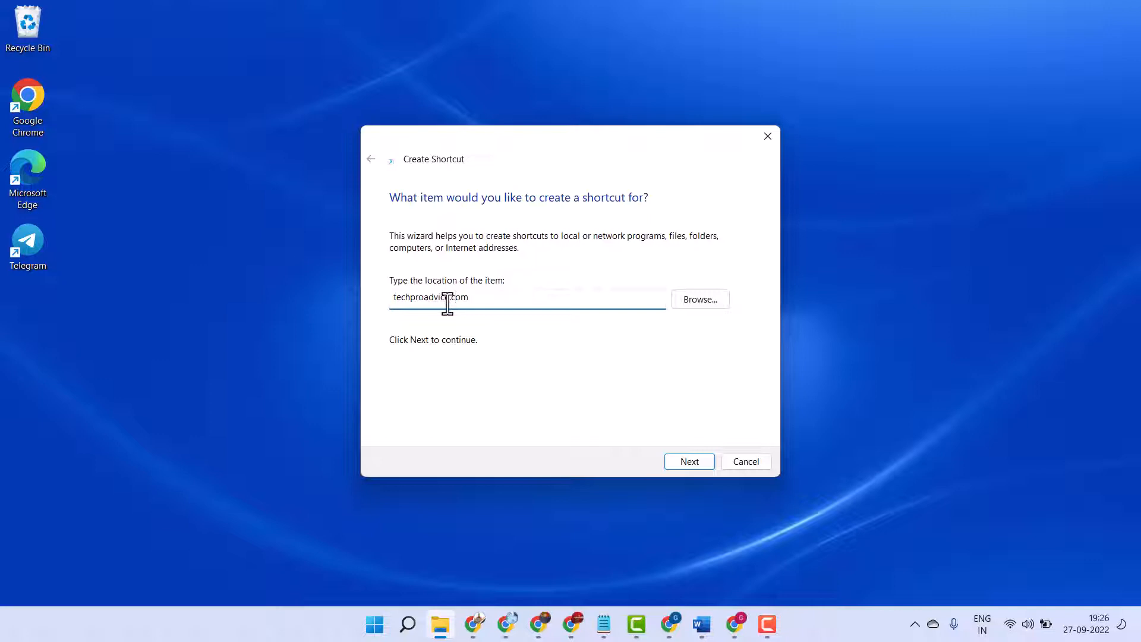
{"action": "left_click", "coordinate": [687, 461]}
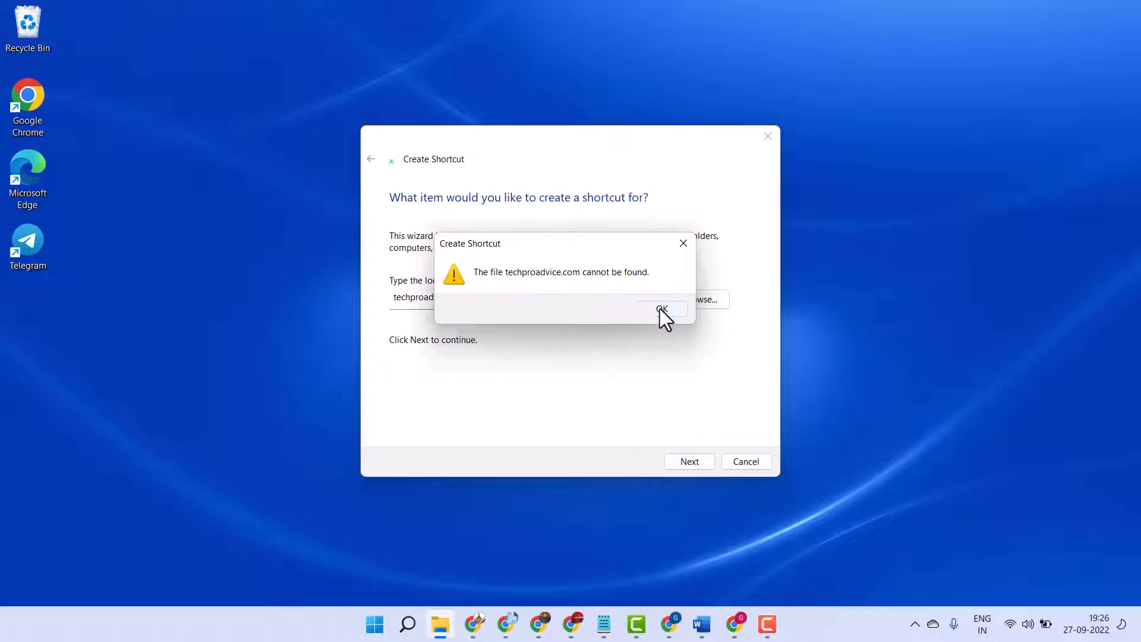
{"action": "left_click", "coordinate": [661, 309]}
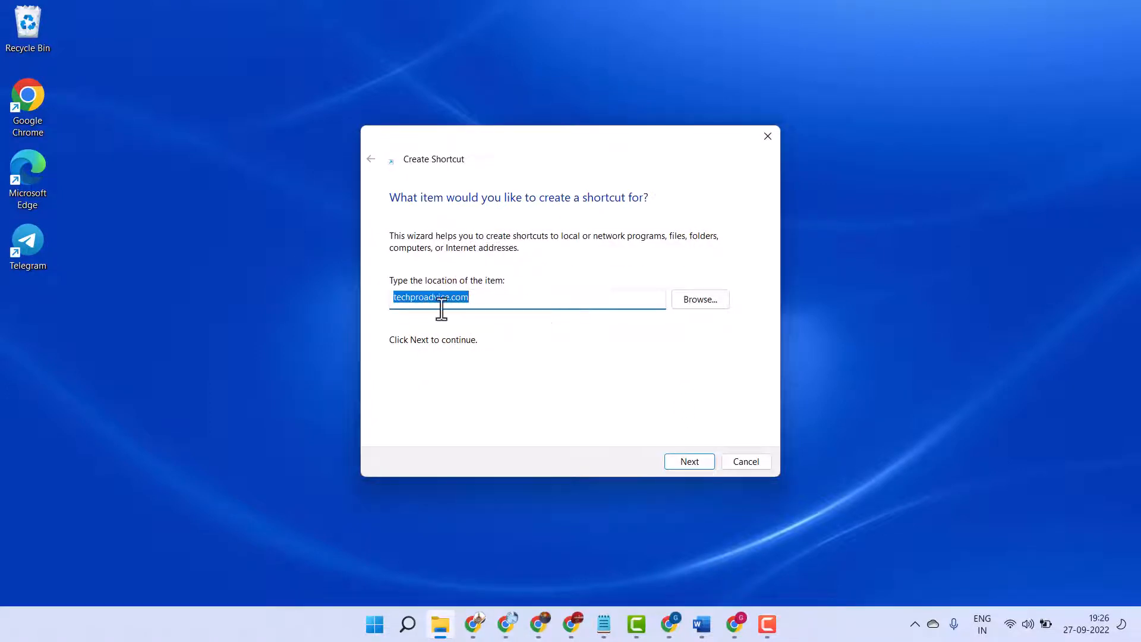
{"action": "left_click", "coordinate": [396, 329]}
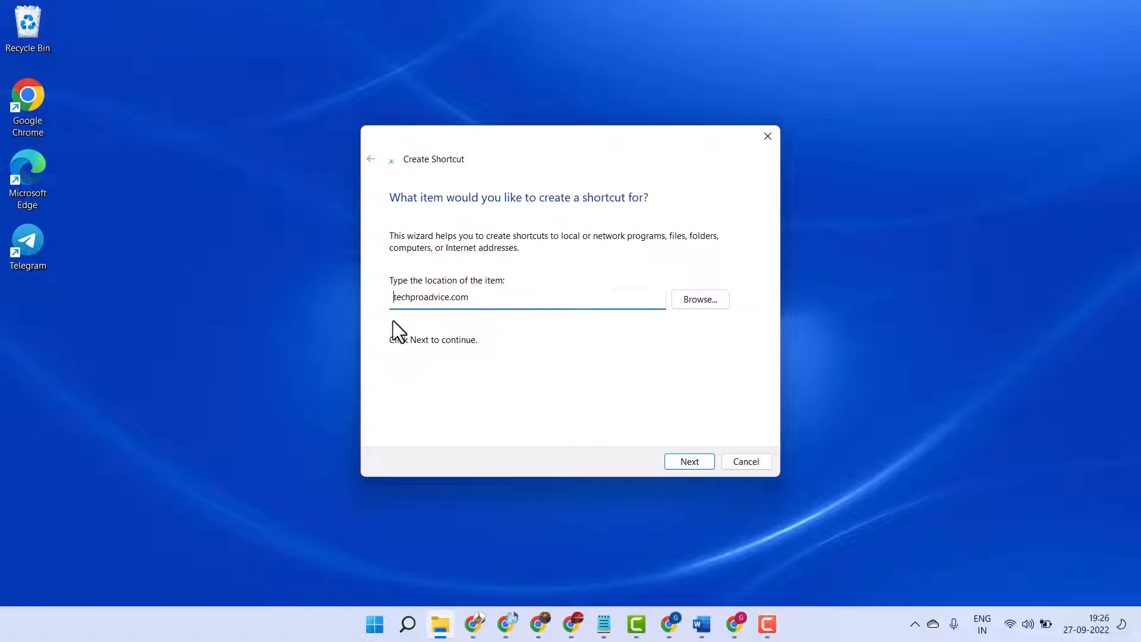
{"action": "type", "text": "www."}
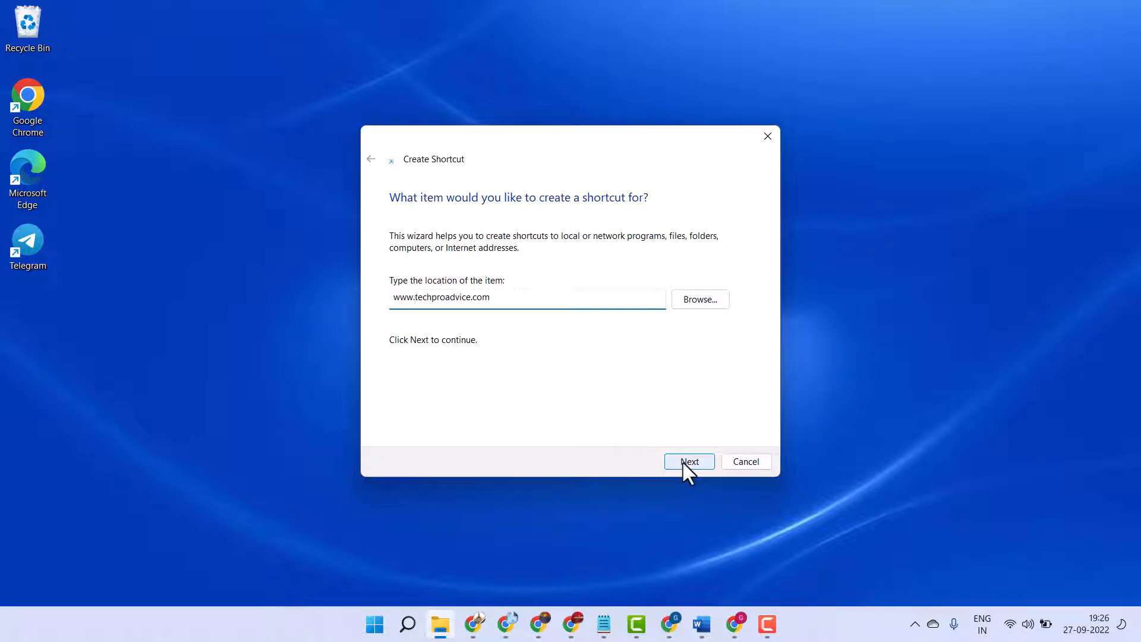
Name the shortcut 'tech' and finish the wizard.
{"action": "left_click", "coordinate": [688, 461]}
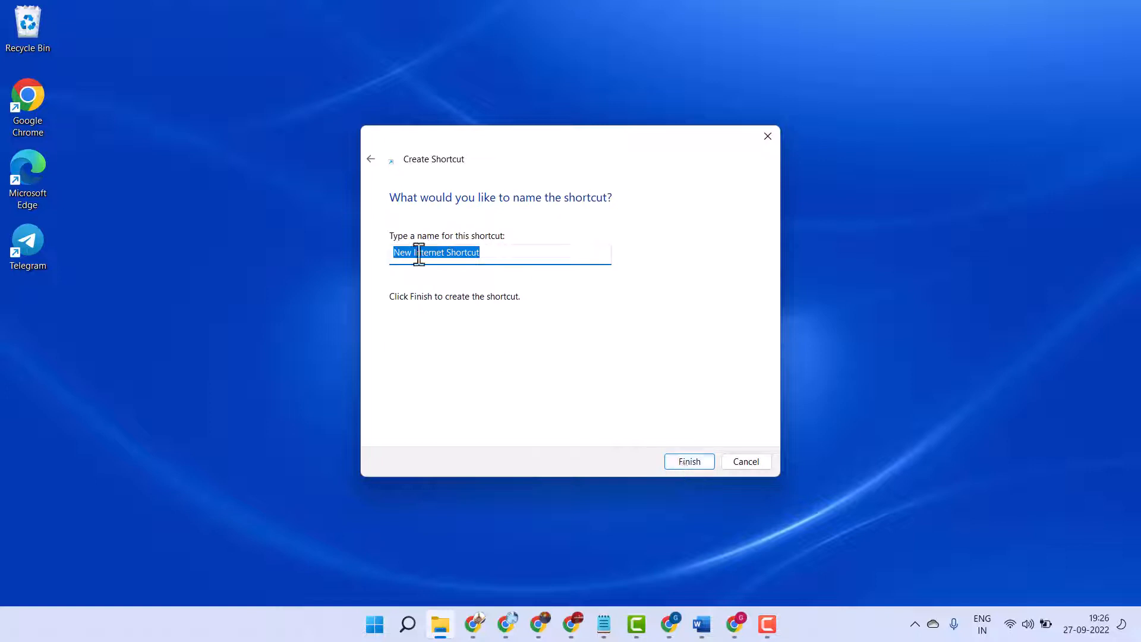
{"action": "type", "text": "ted"}
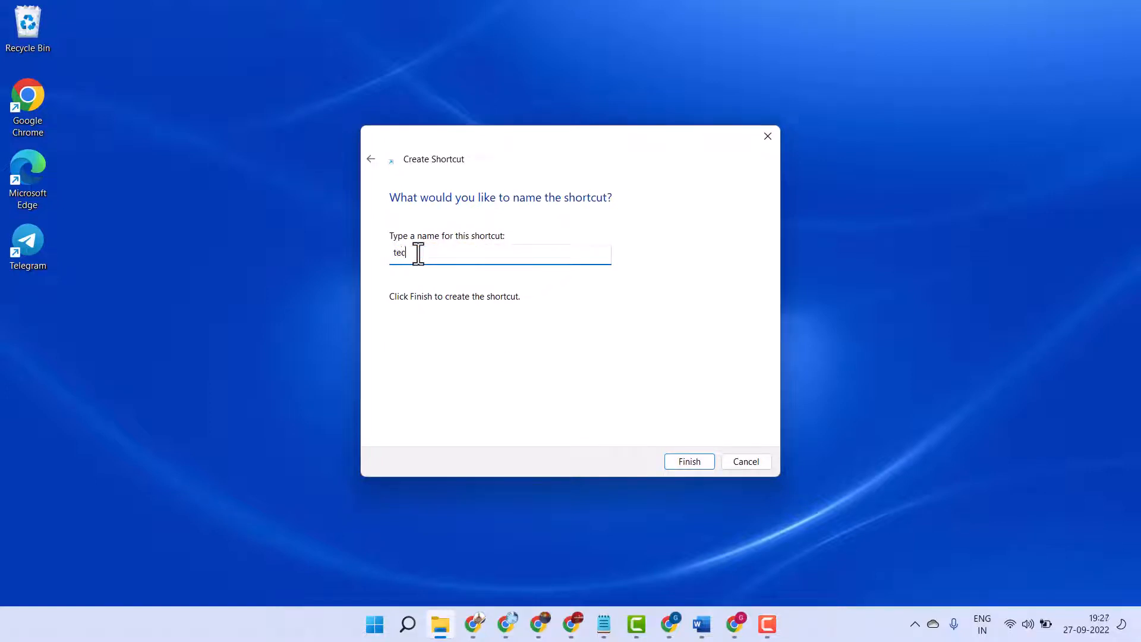
{"action": "type", "text": "h"}
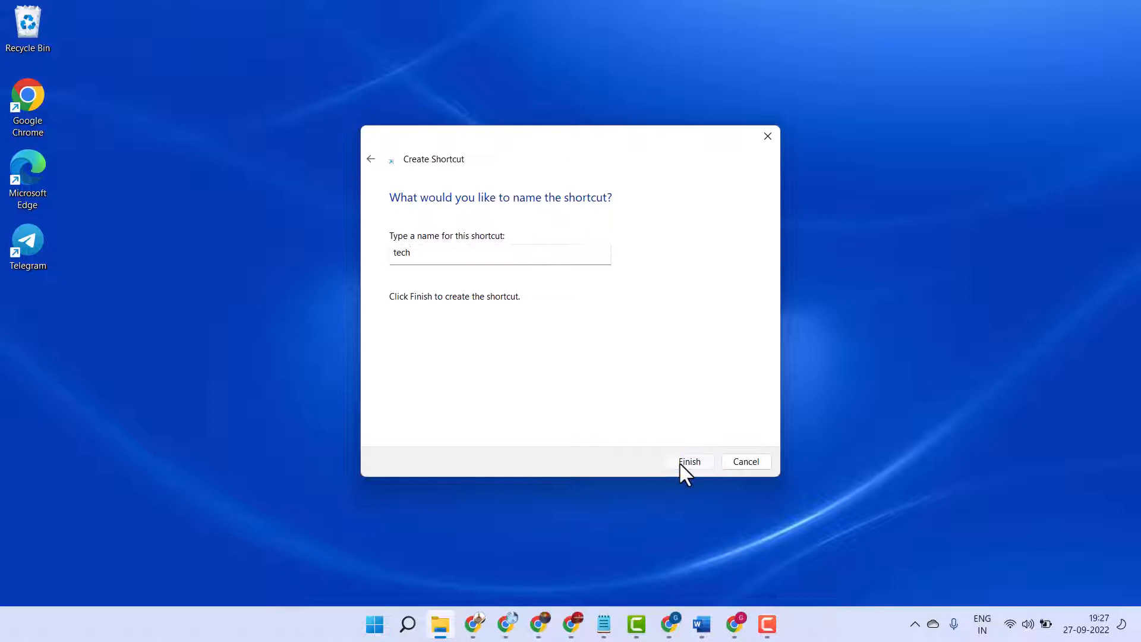
{"action": "left_click", "coordinate": [688, 461]}
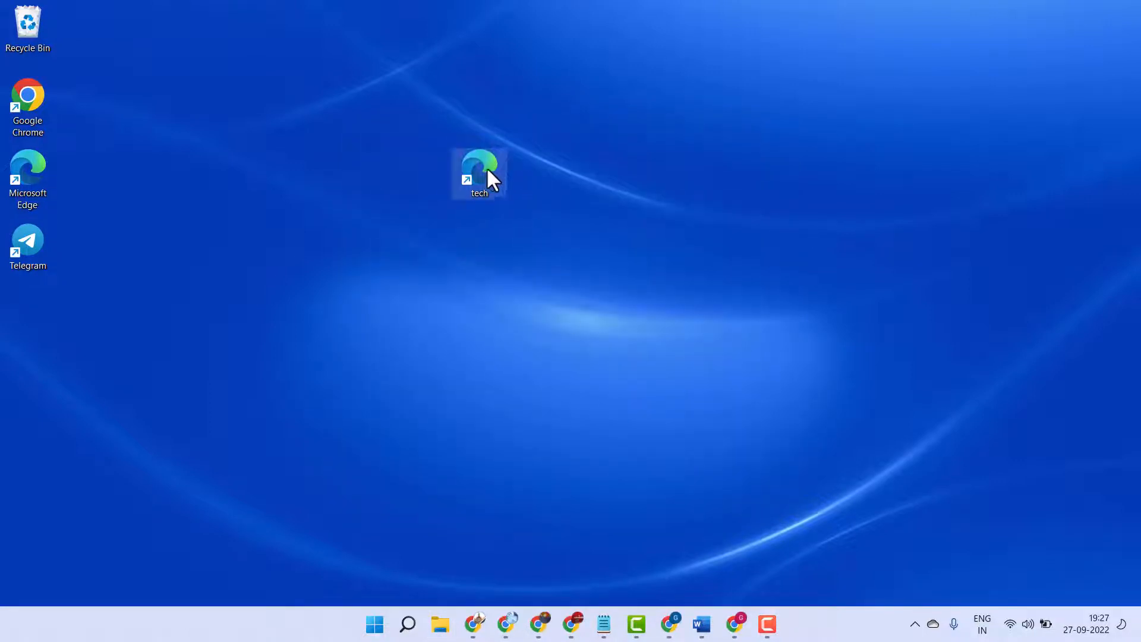
Launch the tech shortcut and scroll the Tech Pro Advice blog in Edge.
{"action": "double_click", "coordinate": [479, 162]}
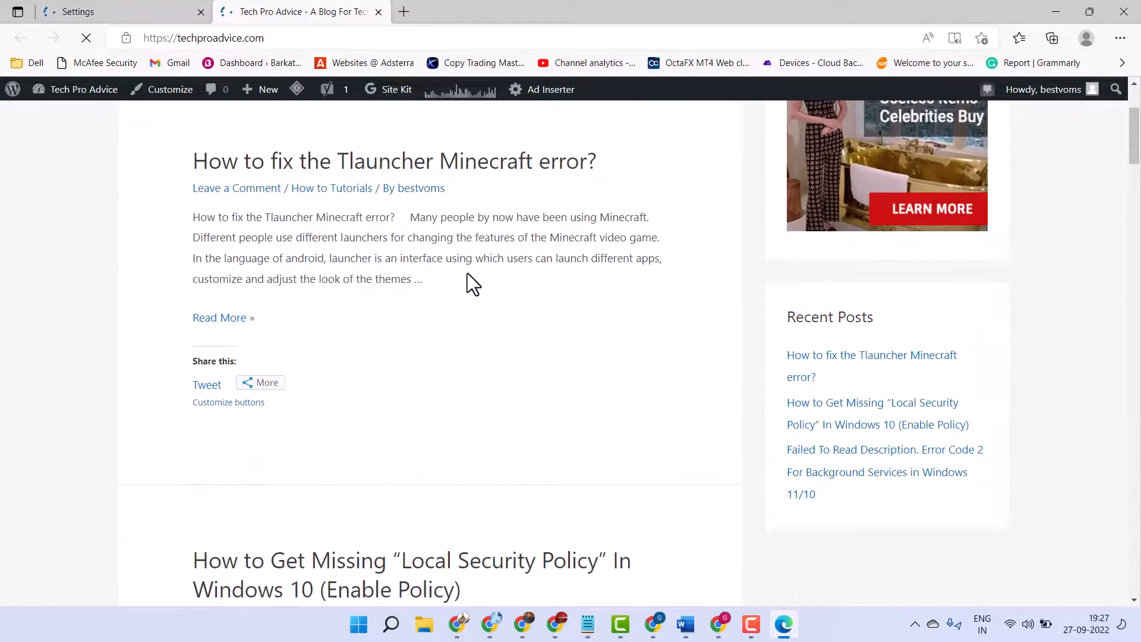
{"action": "scroll", "scroll_direction": "down", "scroll_amount": 3}
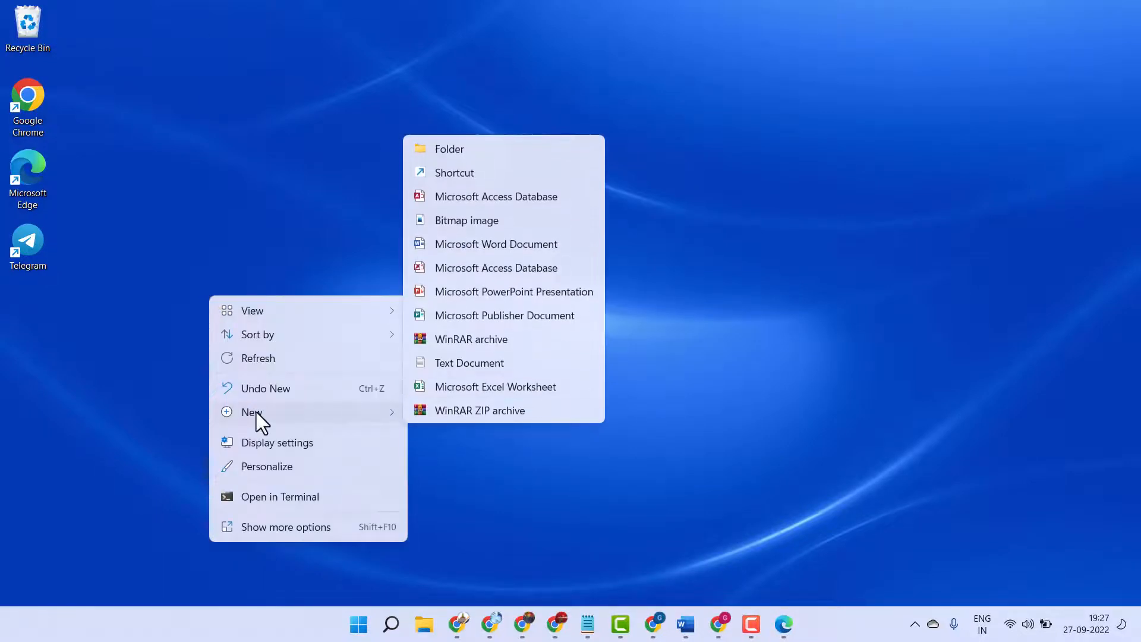
{"action": "mouse_move", "coordinate": [450, 178]}
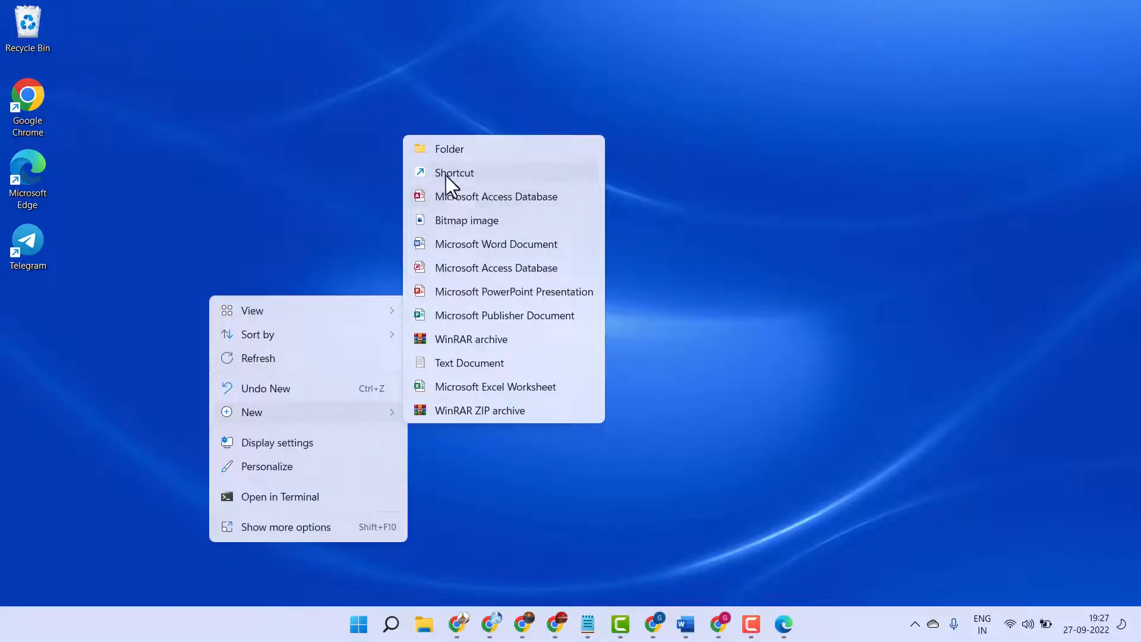
{"action": "left_click", "coordinate": [454, 172]}
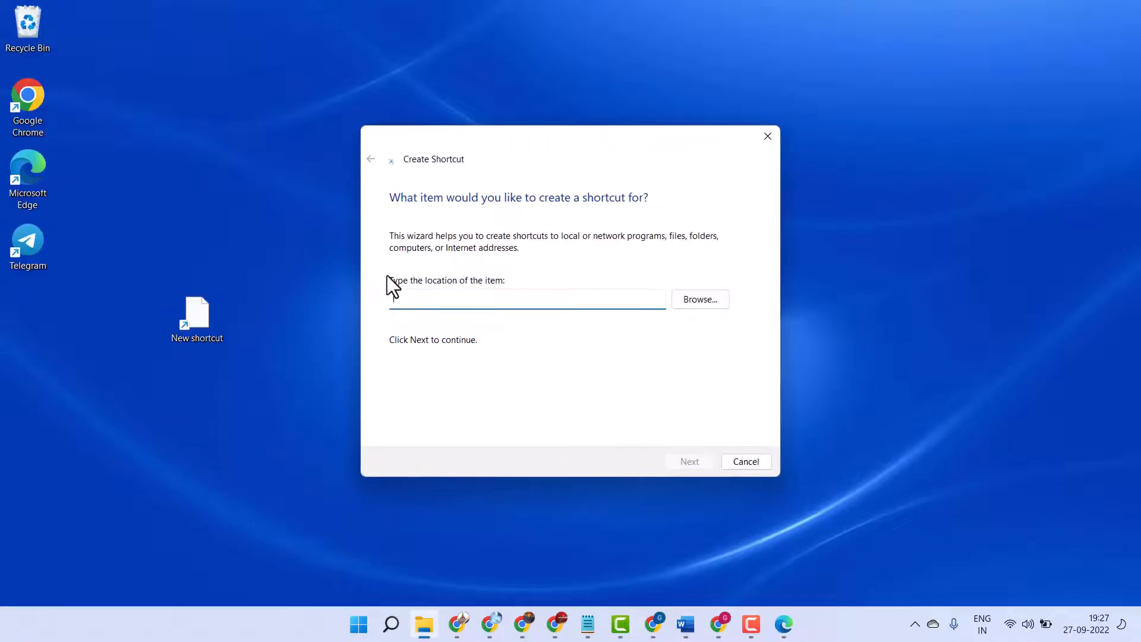
{"action": "type", "text": "www."}
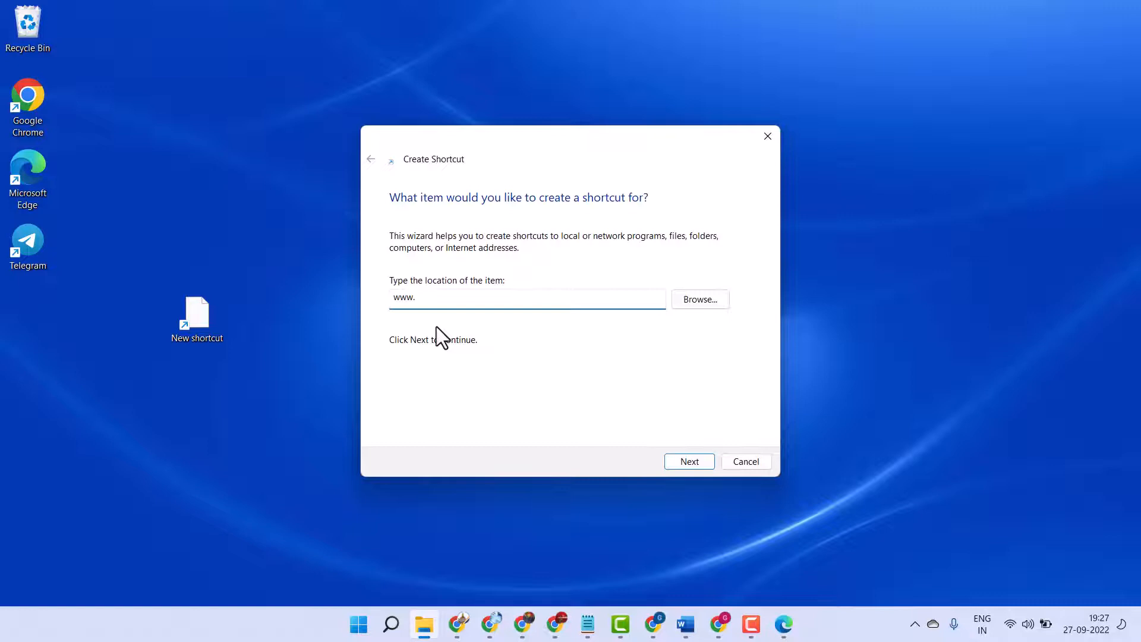
{"action": "type", "text": "youtube"}
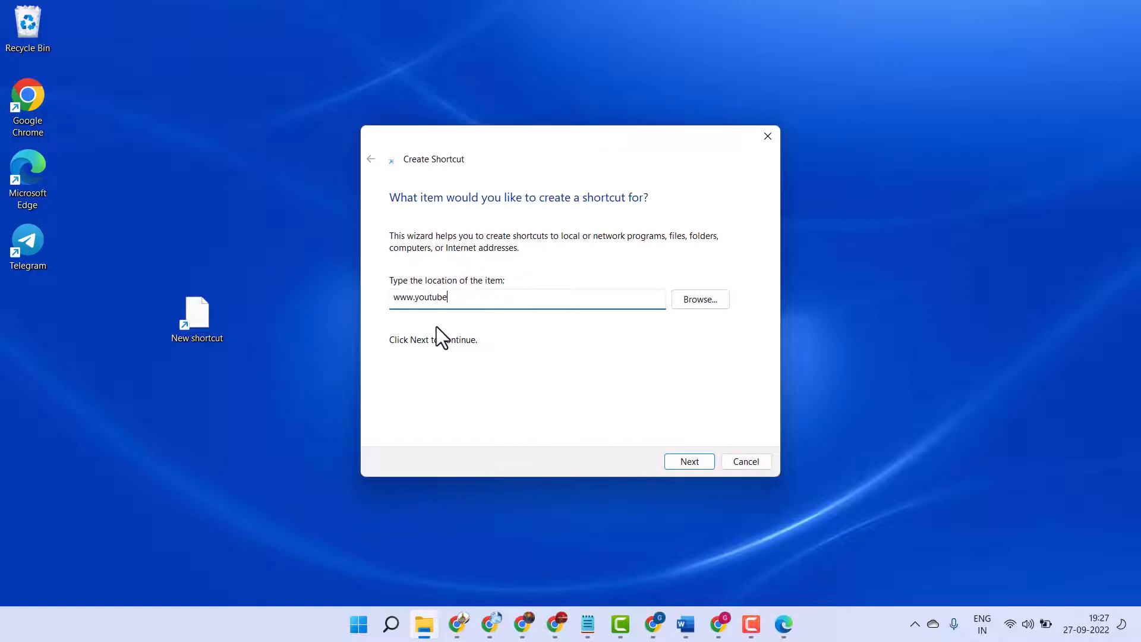
{"action": "type", "text": ".com"}
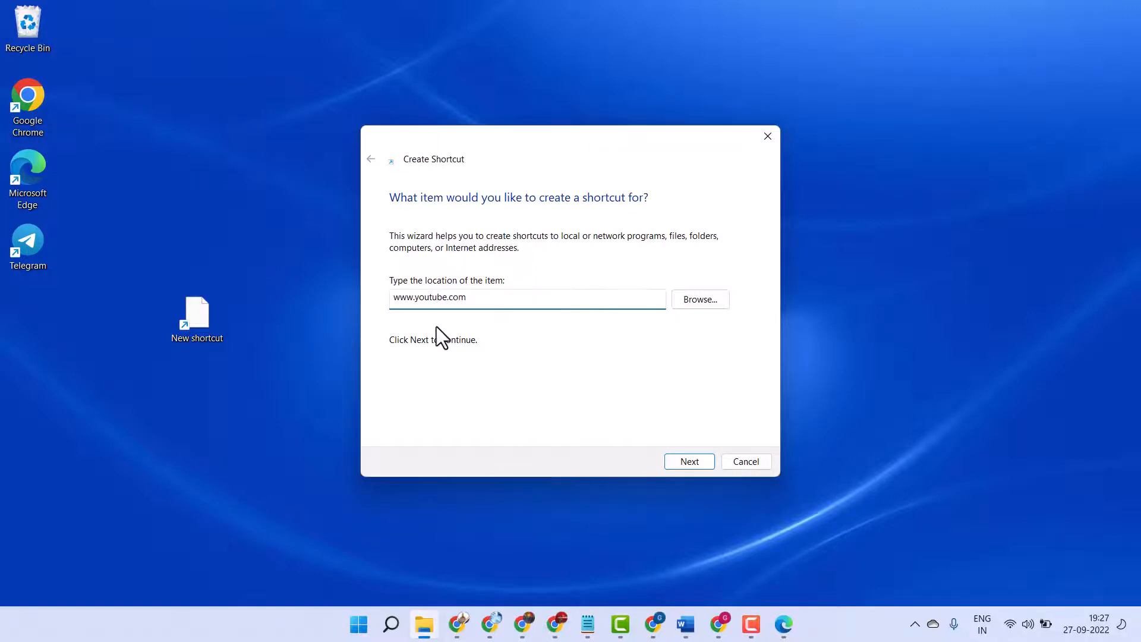
{"action": "left_click", "coordinate": [688, 460]}
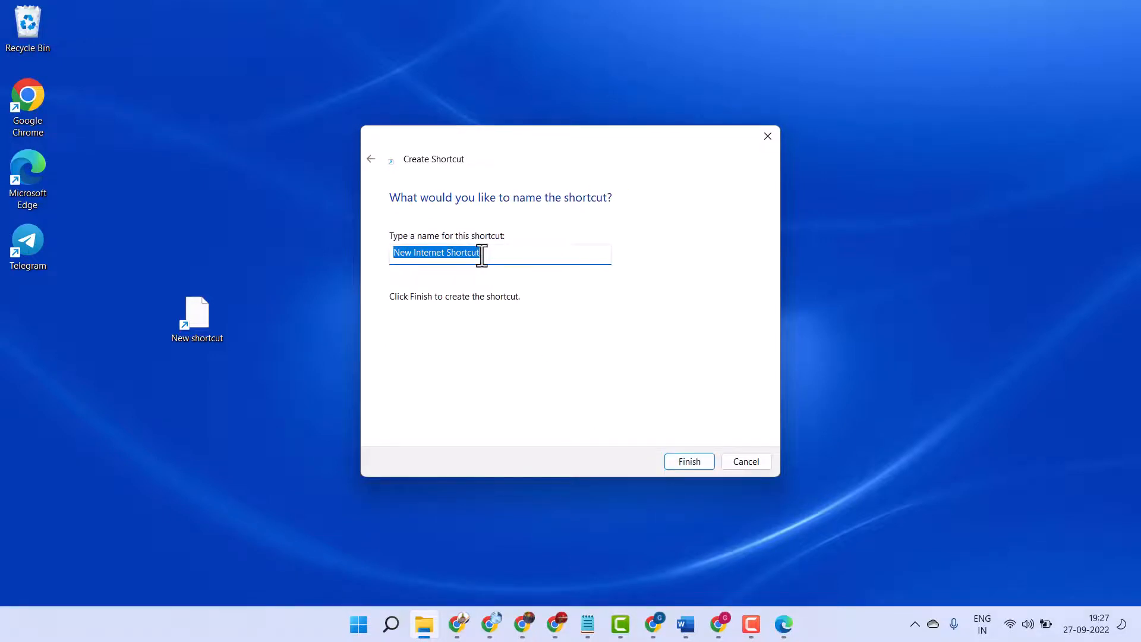
Name the second shortcut 'youtube' and finish the wizard.
{"action": "type", "text": "y"}
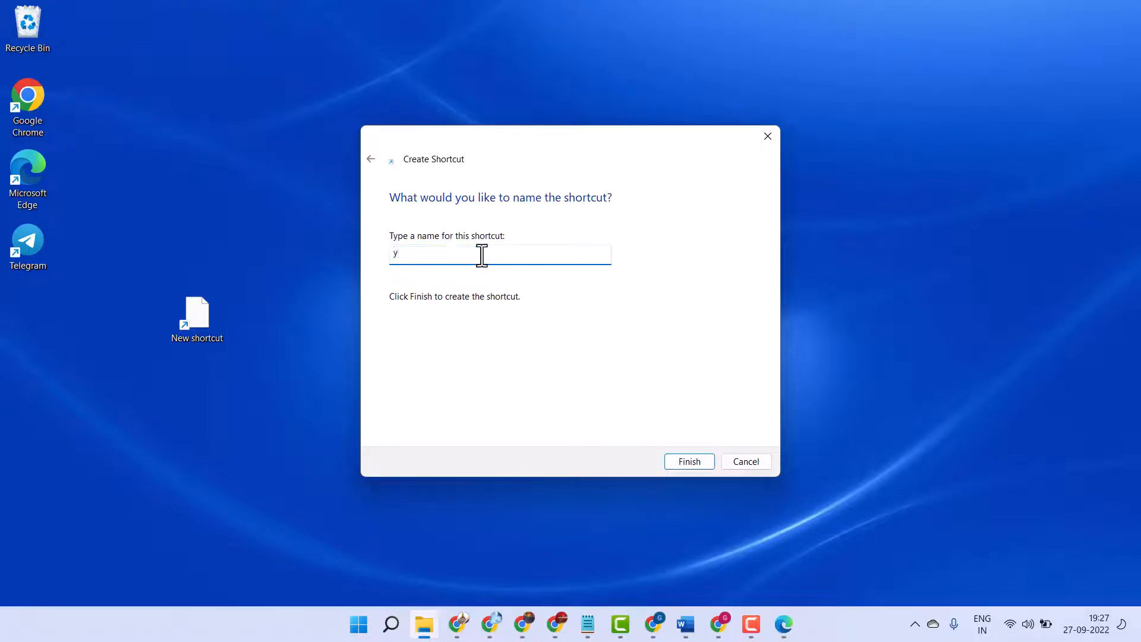
{"action": "type", "text": "outube"}
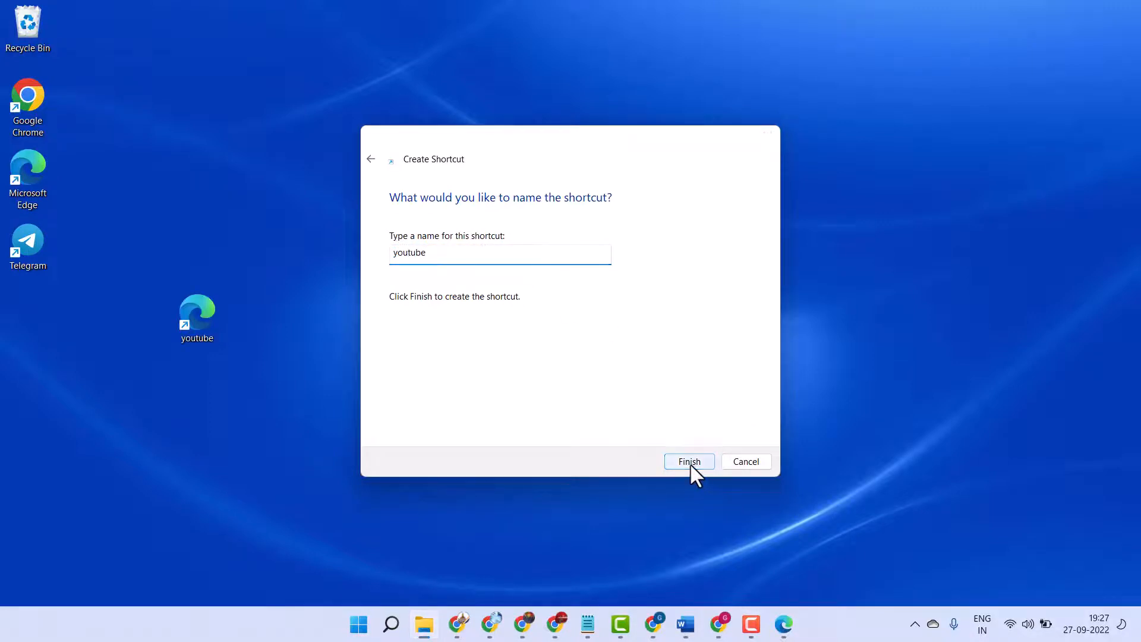
{"action": "left_click", "coordinate": [688, 461]}
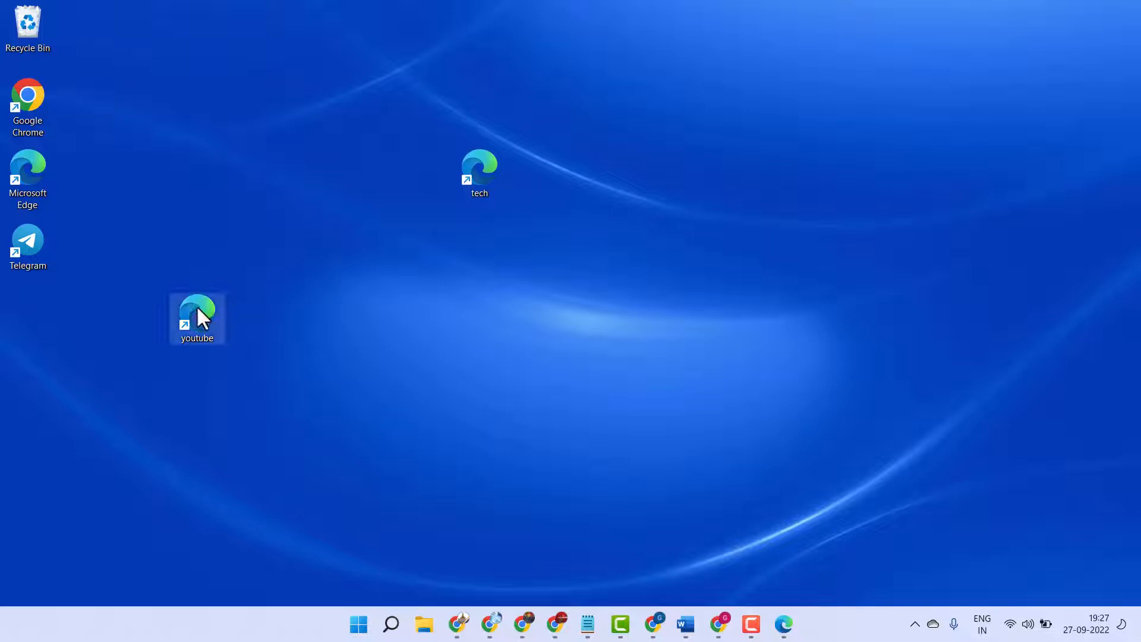
{"action": "double_click", "coordinate": [197, 313]}
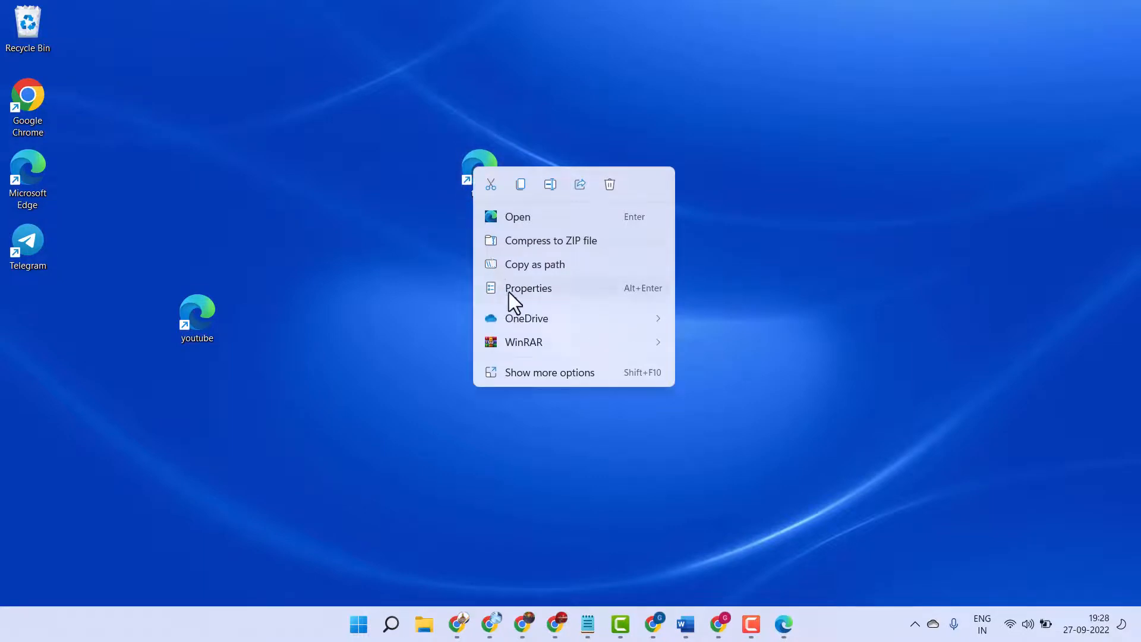
Open the tech shortcut's Properties and its Change Icon list of Edge icons.
{"action": "left_click", "coordinate": [528, 288]}
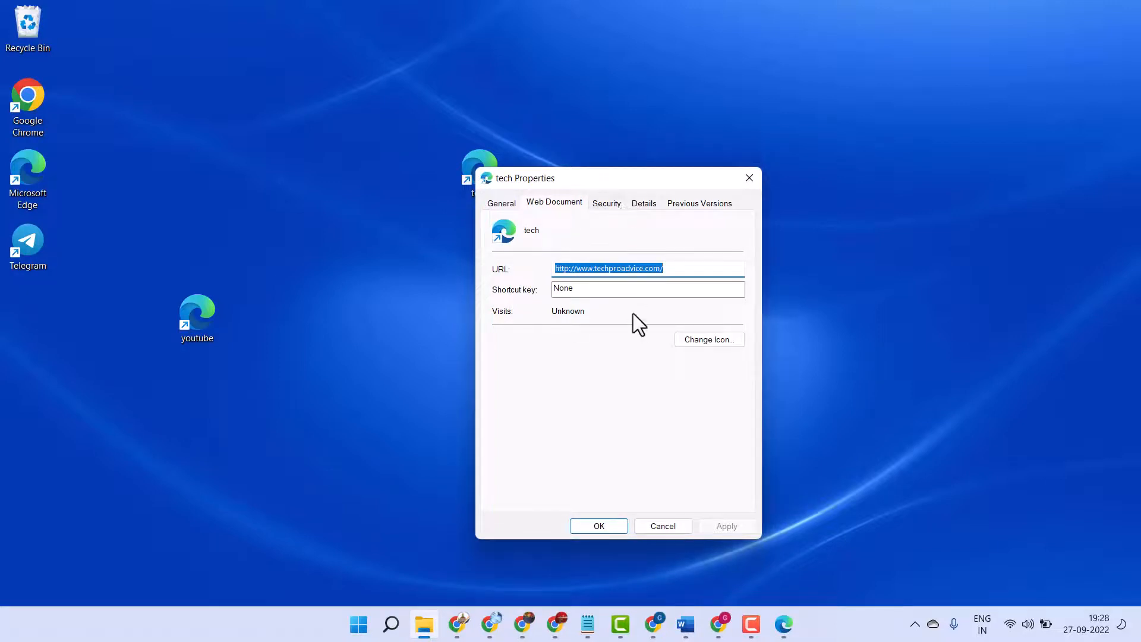
{"action": "left_click", "coordinate": [708, 339]}
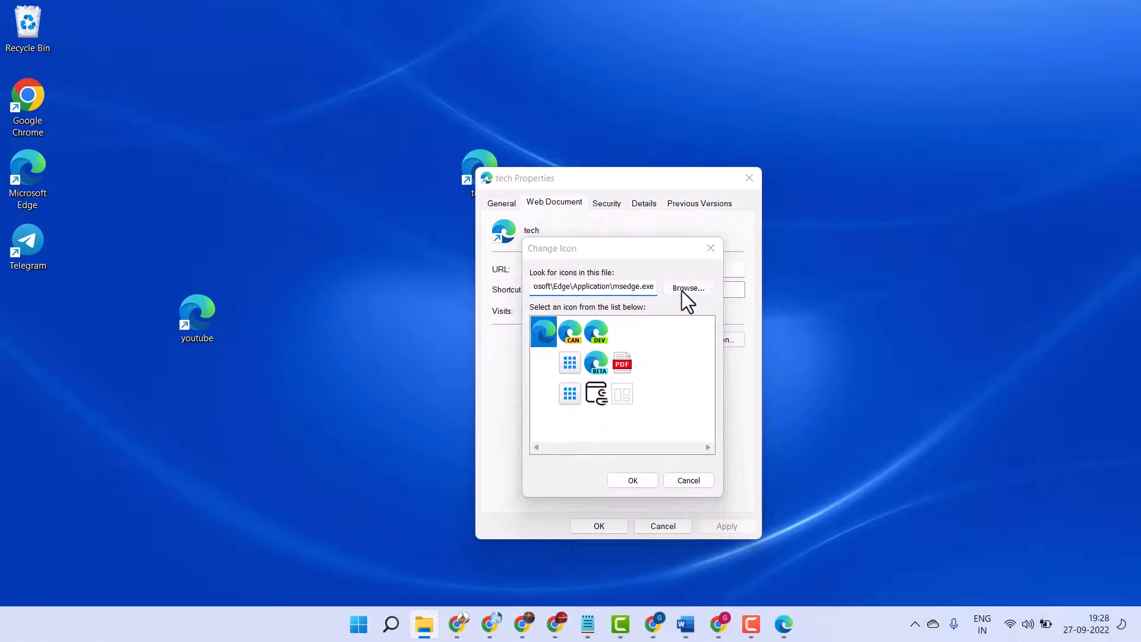
{"action": "left_click", "coordinate": [686, 289]}
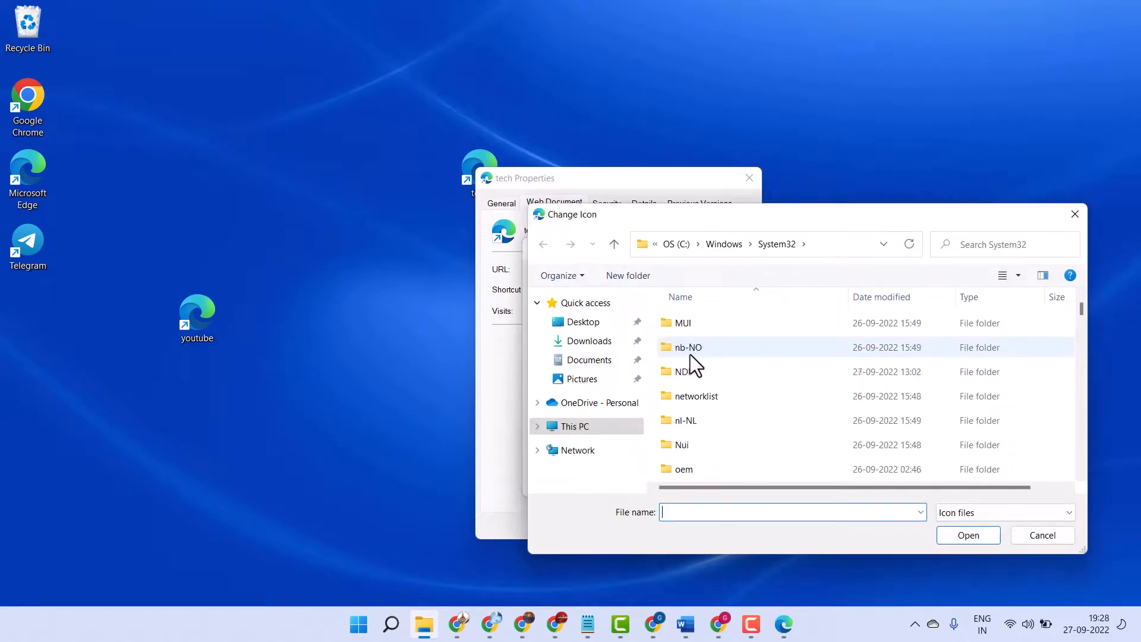
{"action": "scroll", "scroll_direction": "down", "scroll_amount": 3}
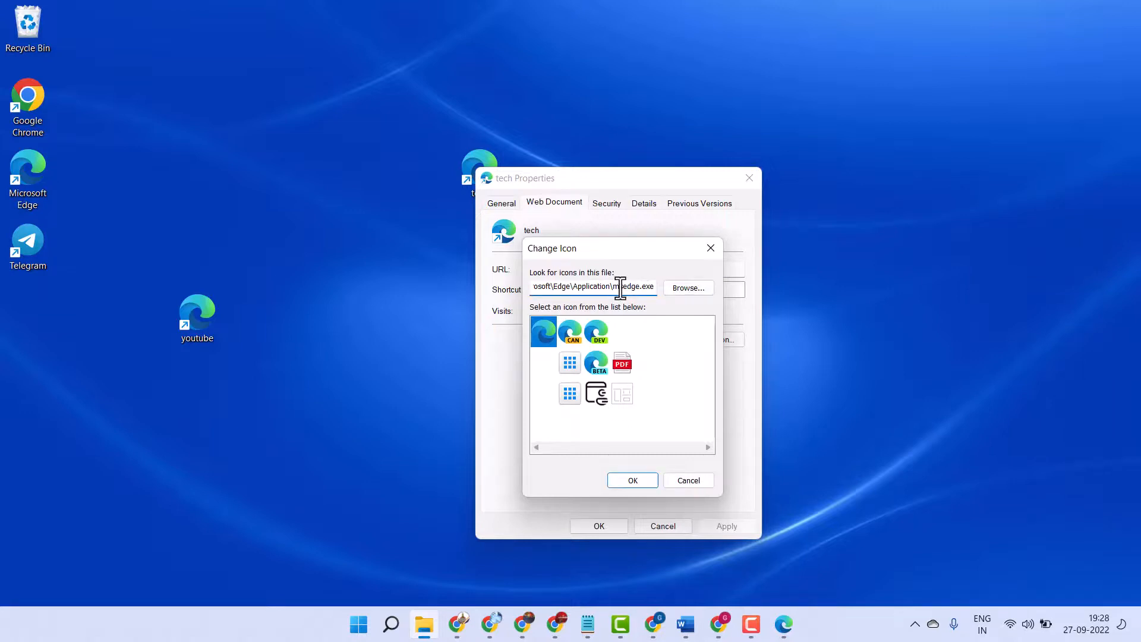
Browse the candidate icons and choose the blue grid icon for tech.
{"action": "left_click", "coordinate": [595, 331]}
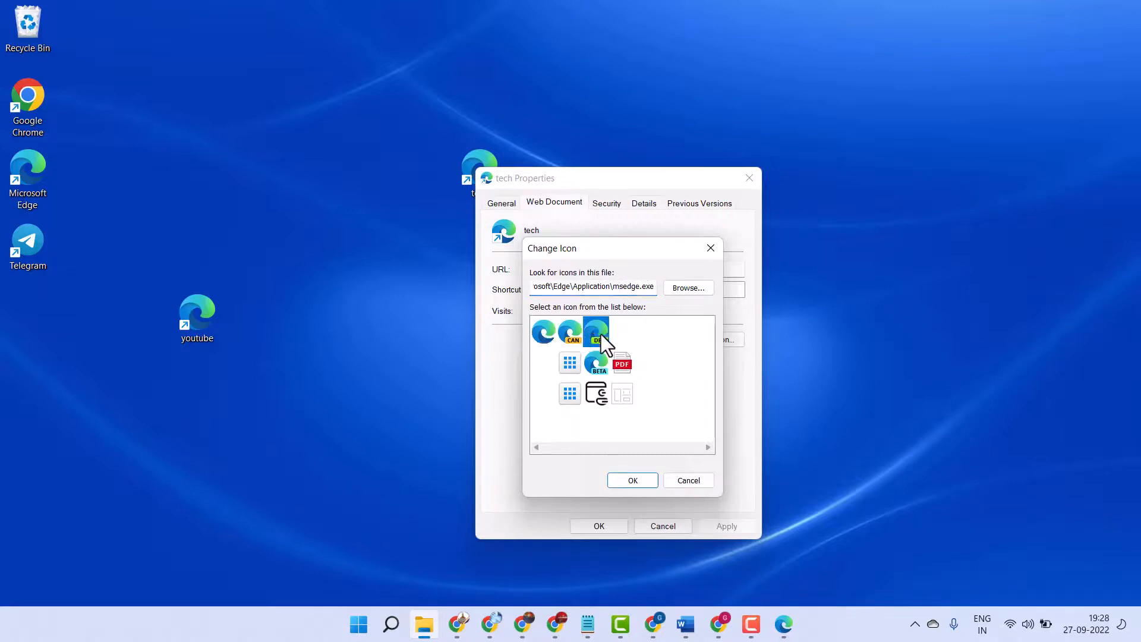
{"action": "left_click", "coordinate": [595, 392]}
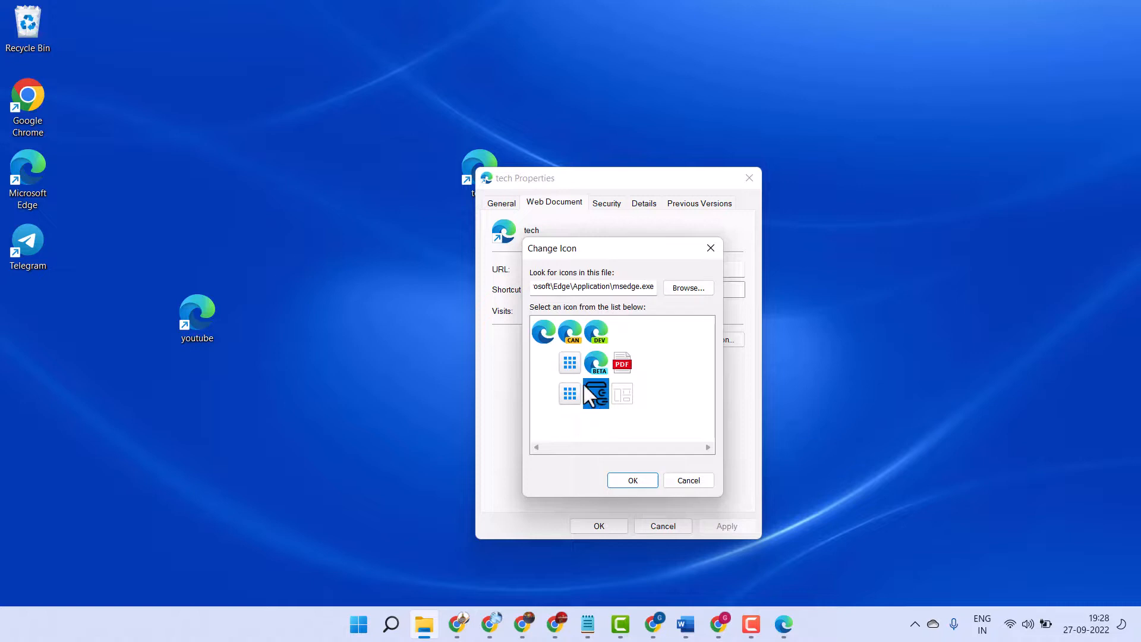
{"action": "left_click", "coordinate": [632, 479]}
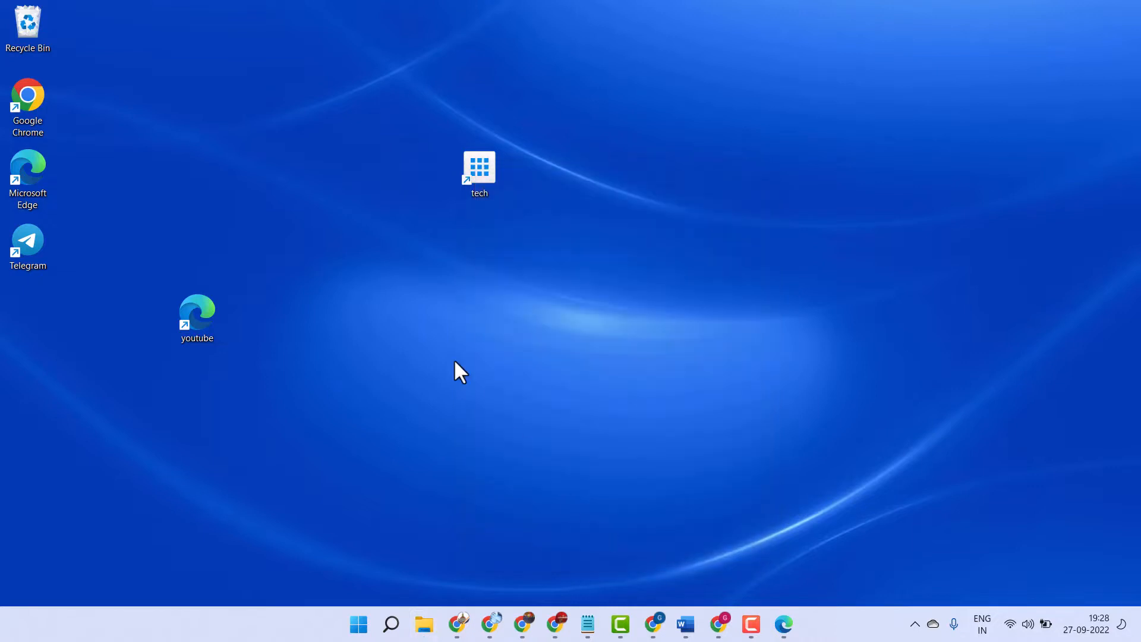
{"action": "mouse_move", "coordinate": [495, 382]}
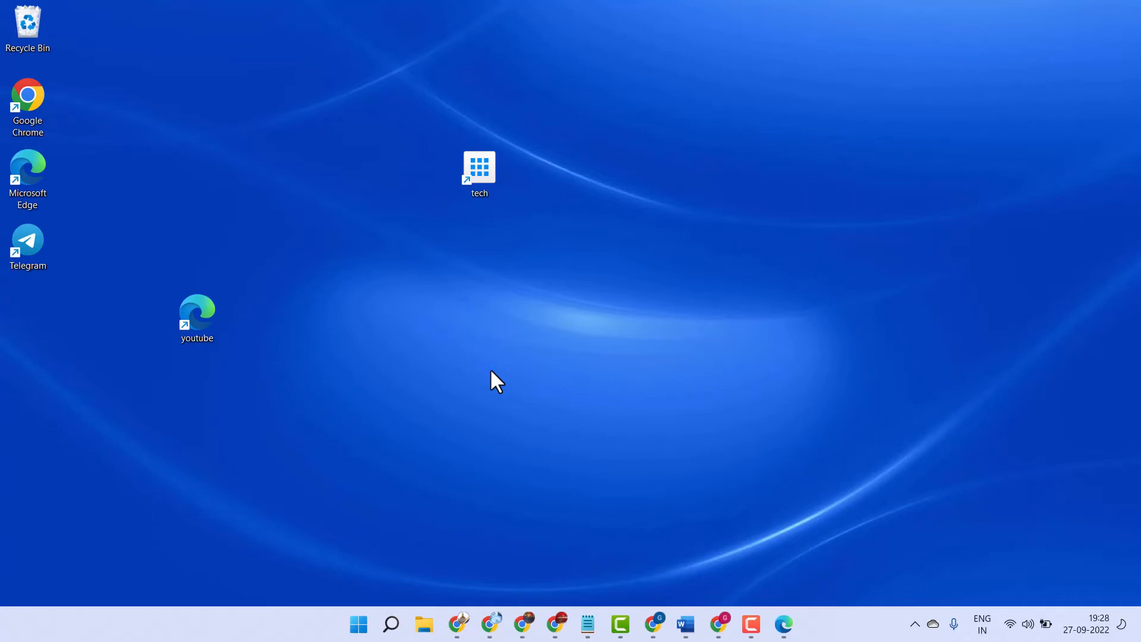
{"action": "mouse_move", "coordinate": [772, 522]}
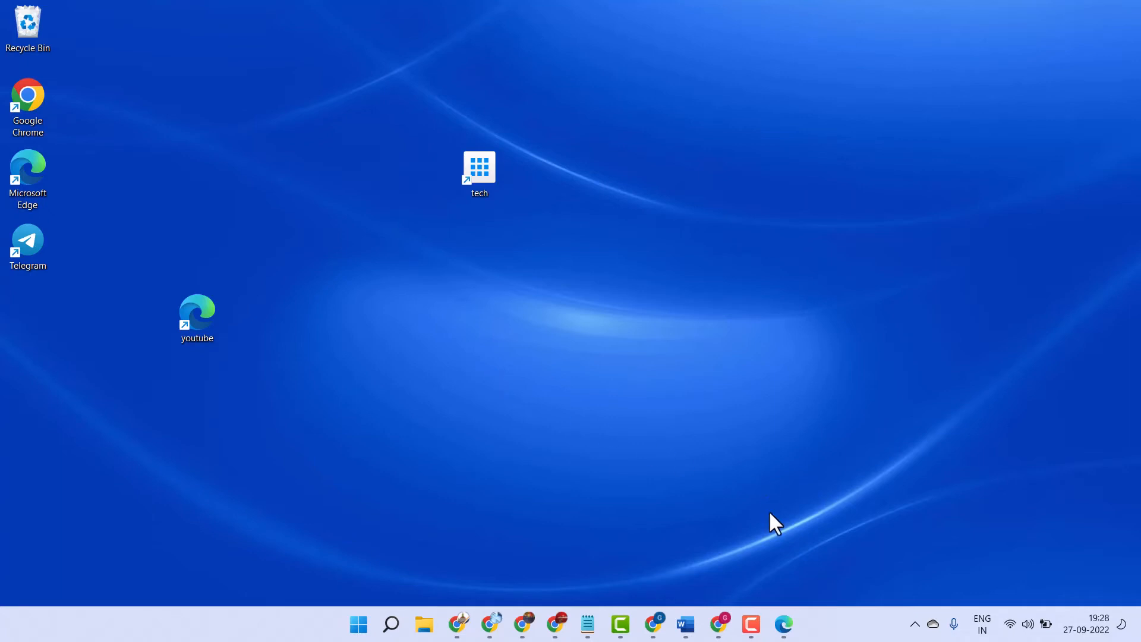